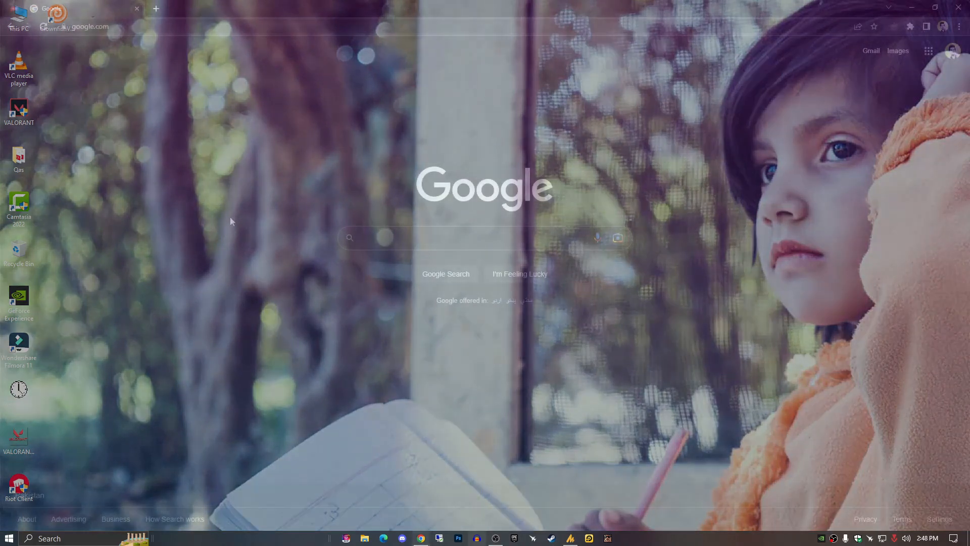
Search Google for 'microsoft visual c++ all in one' runtimes.
text(vi)
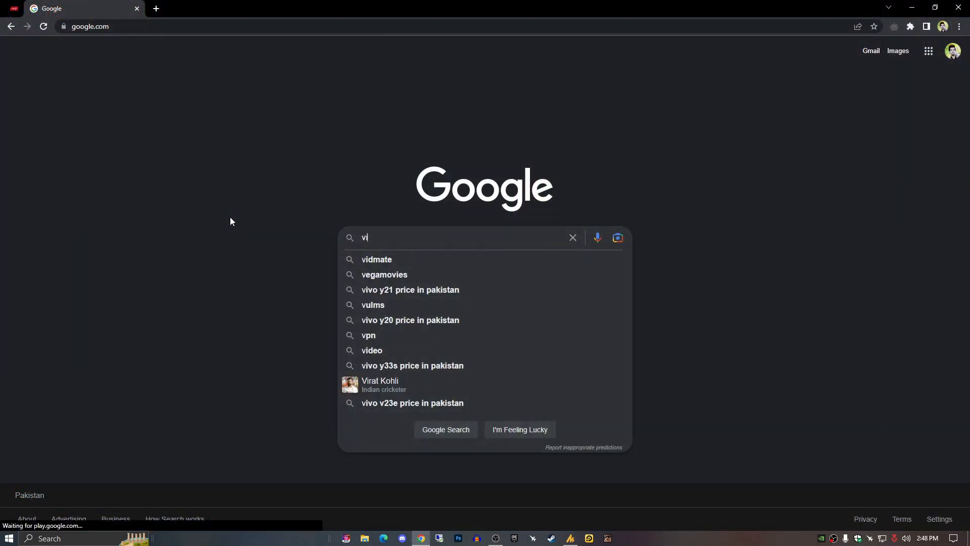
text(micosoft visual c++ all in one)
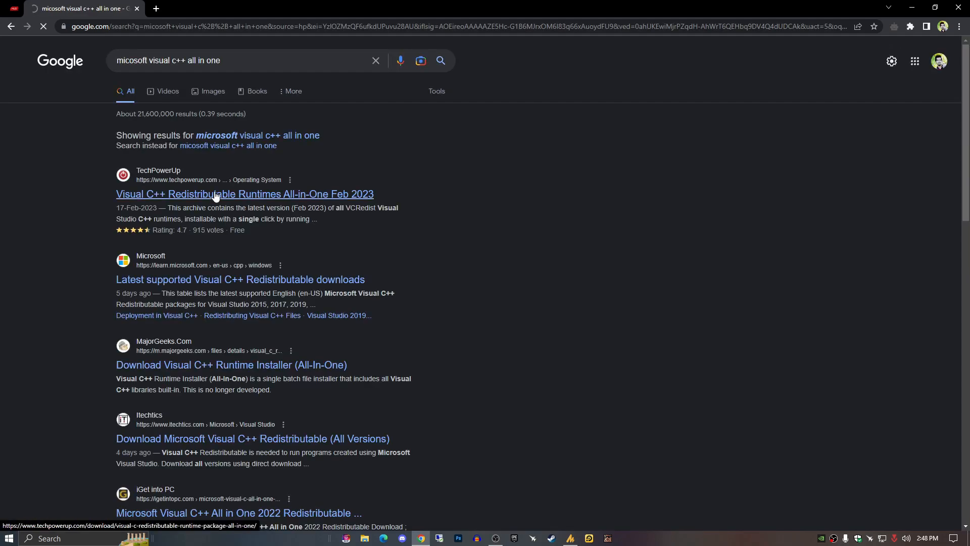
Open TechPowerUp's Visual C++ Redistributable Runtimes All-in-One page and scroll through its version history.
click(243, 194)
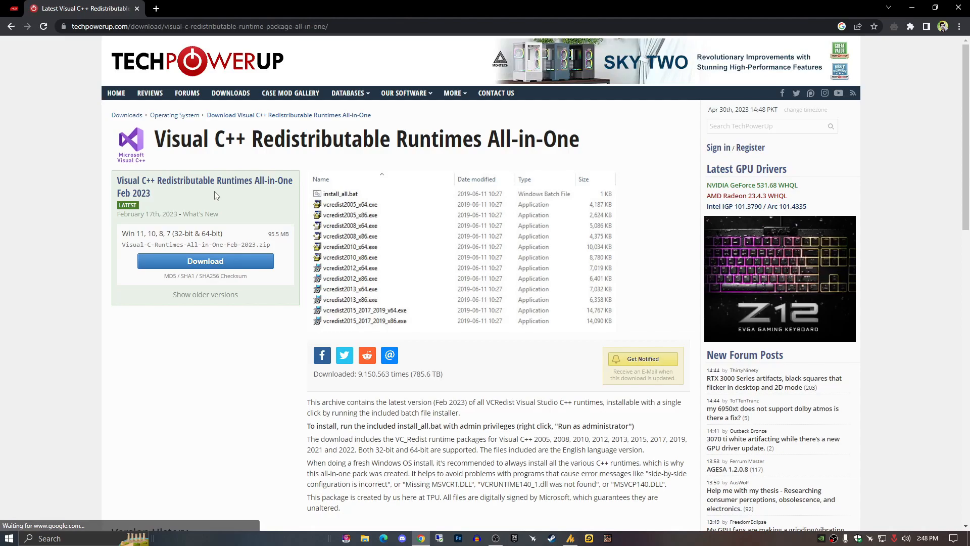
scroll(down, 3)
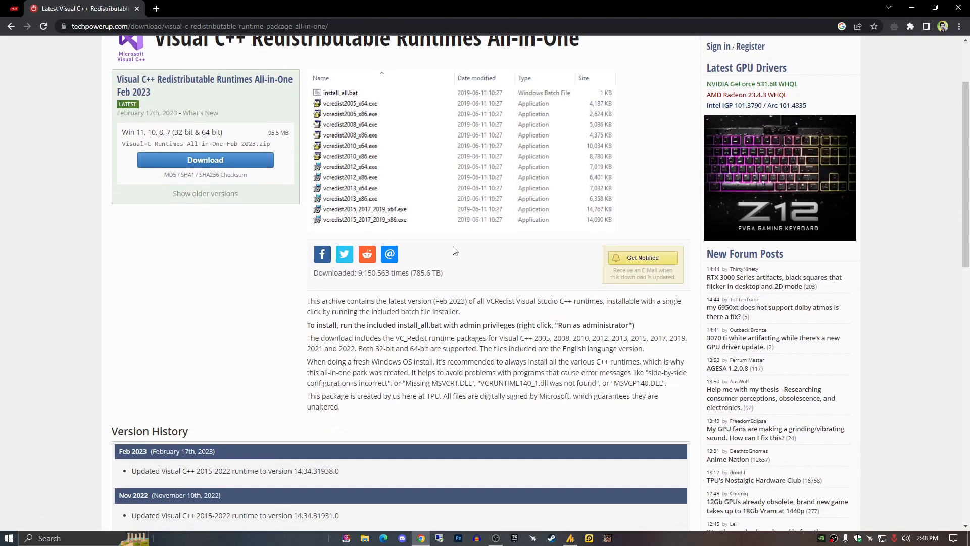
scroll(down, 3)
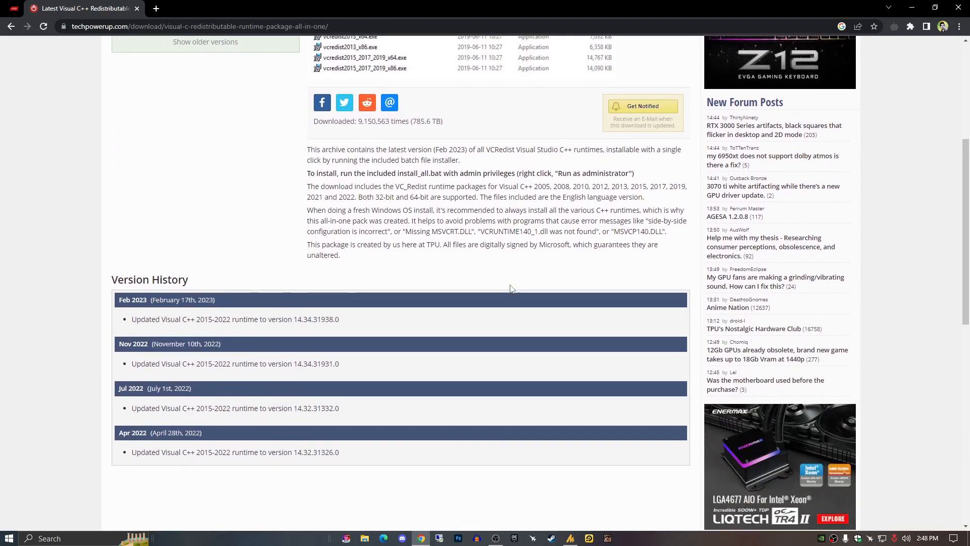
scroll(up, 3)
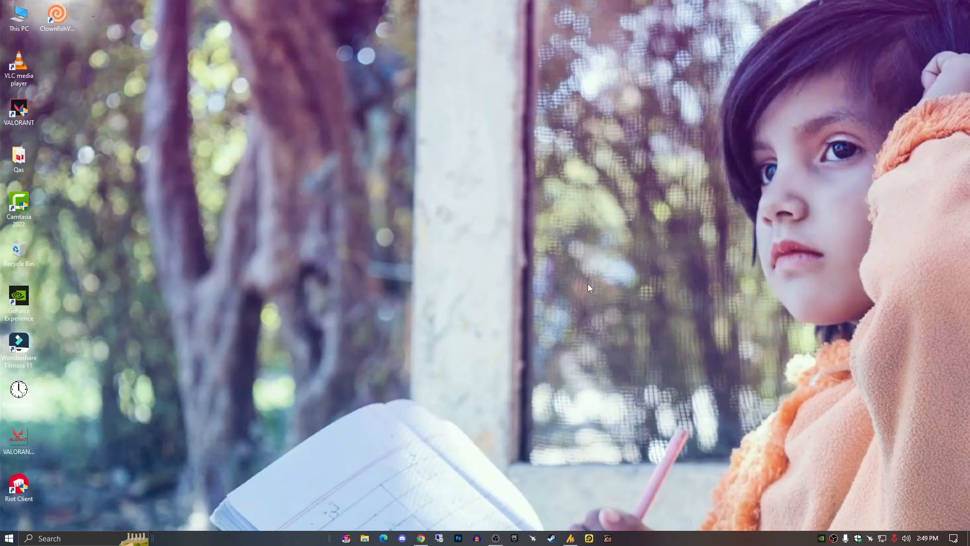
mouse_move(582, 288)
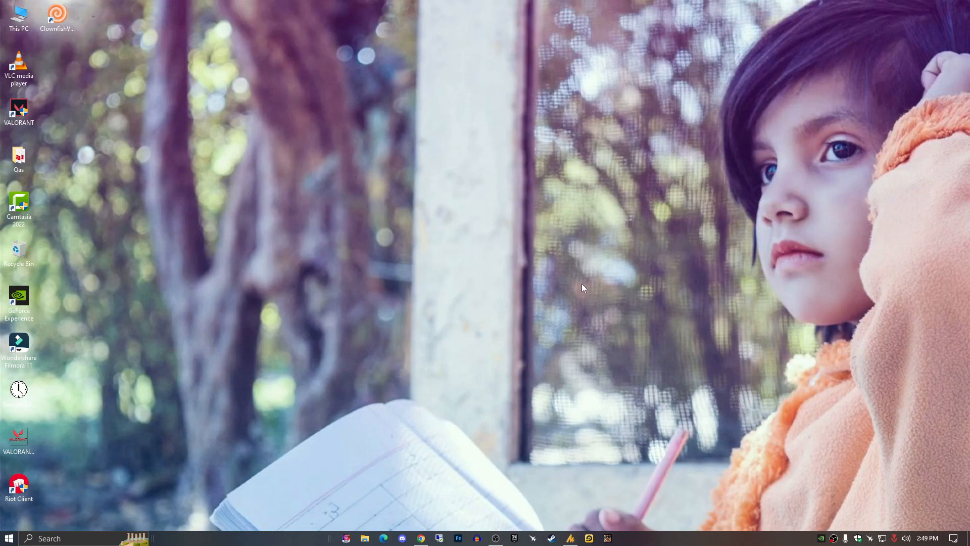
Search Start for 'cmd' and launch Command Prompt as administrator.
click(9, 538)
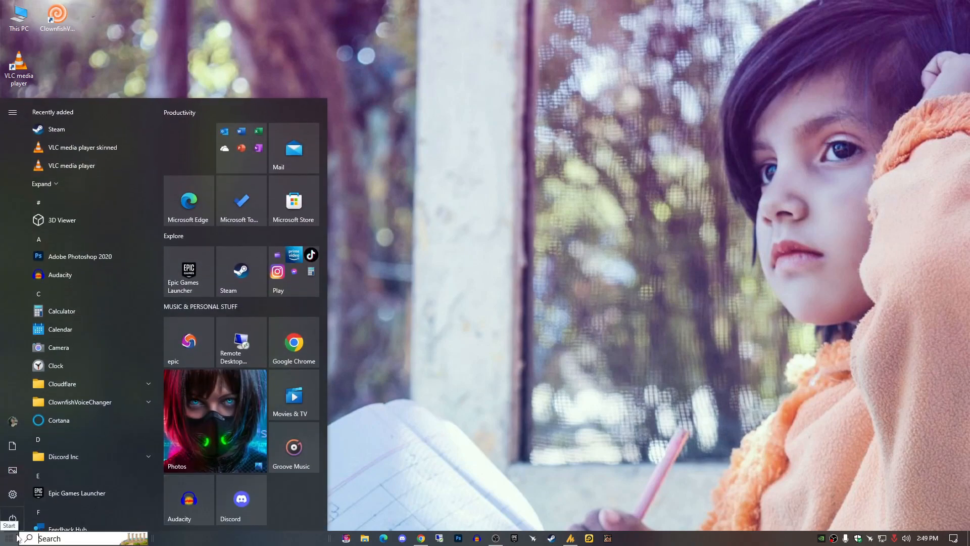
text(cmd)
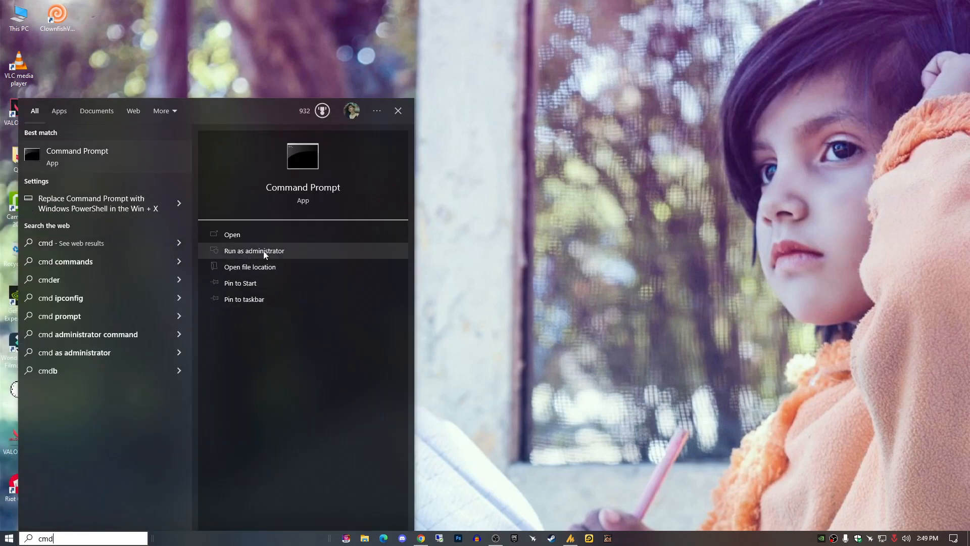
click(254, 251)
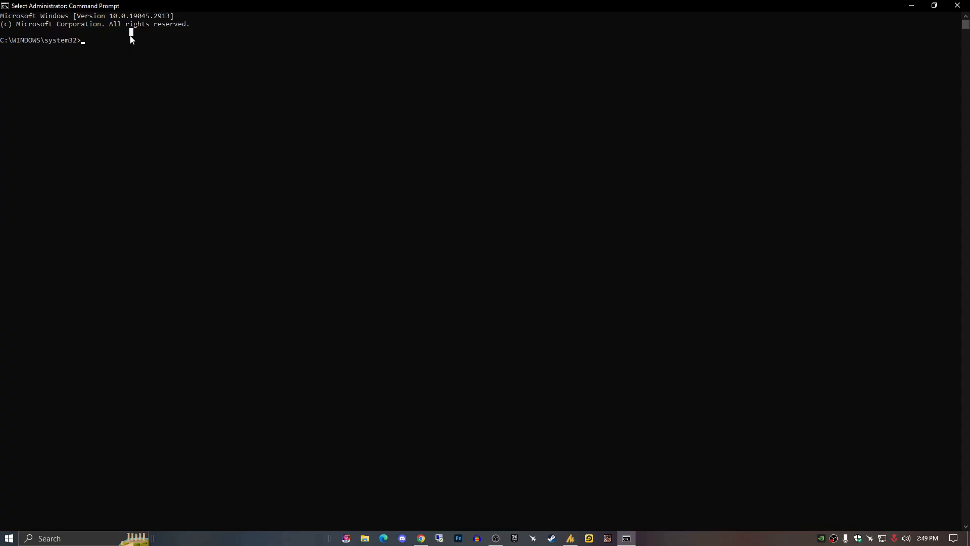
Run 'sfc /scannow' to start the system file check.
text(sfc)
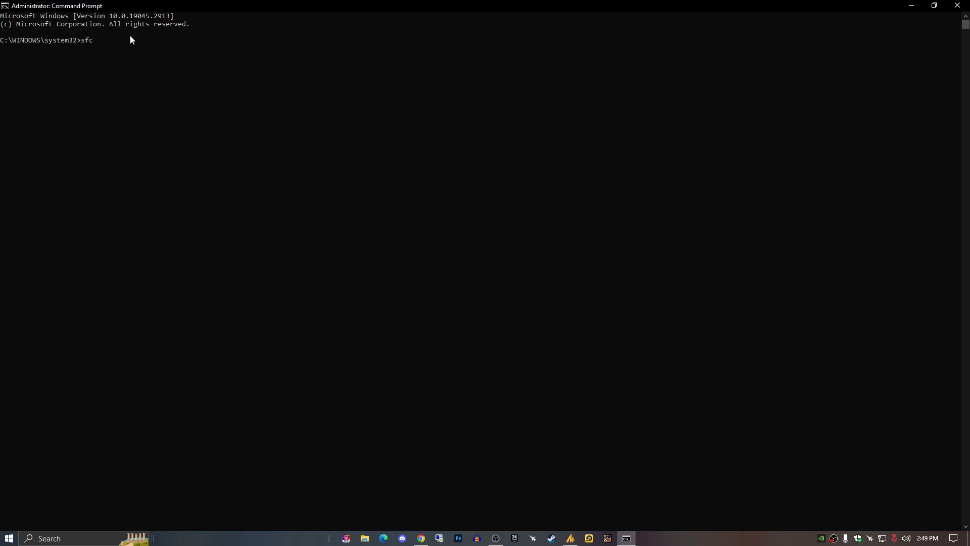
text(/scan)
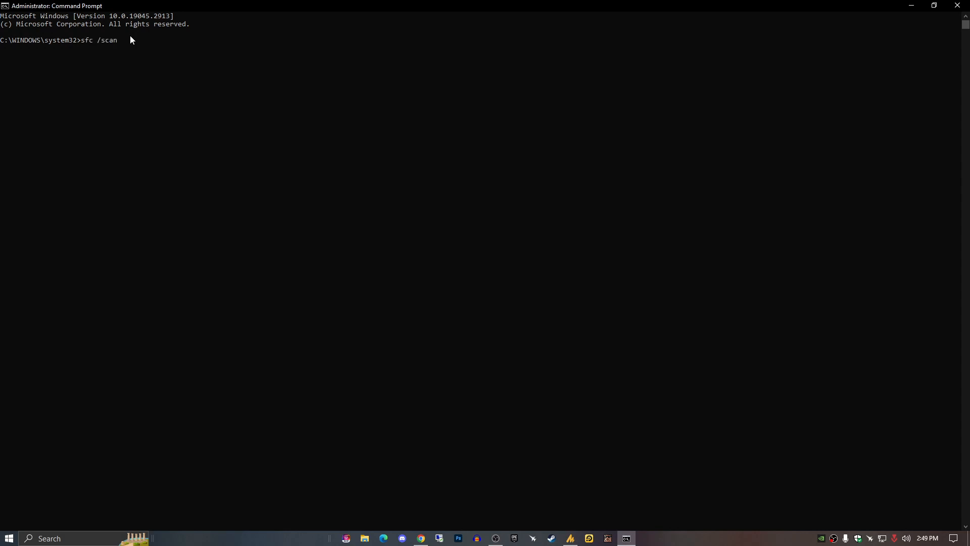
text(now)
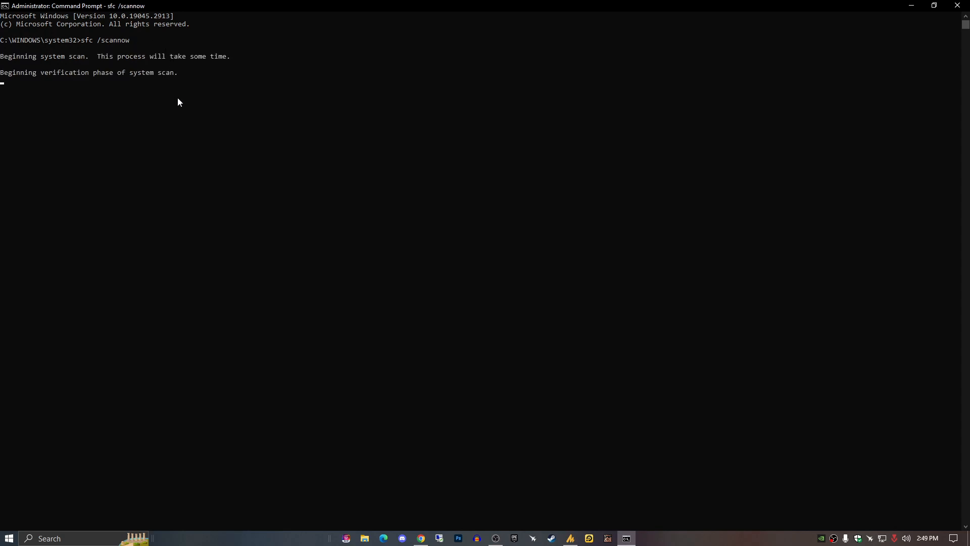
mouse_move(268, 154)
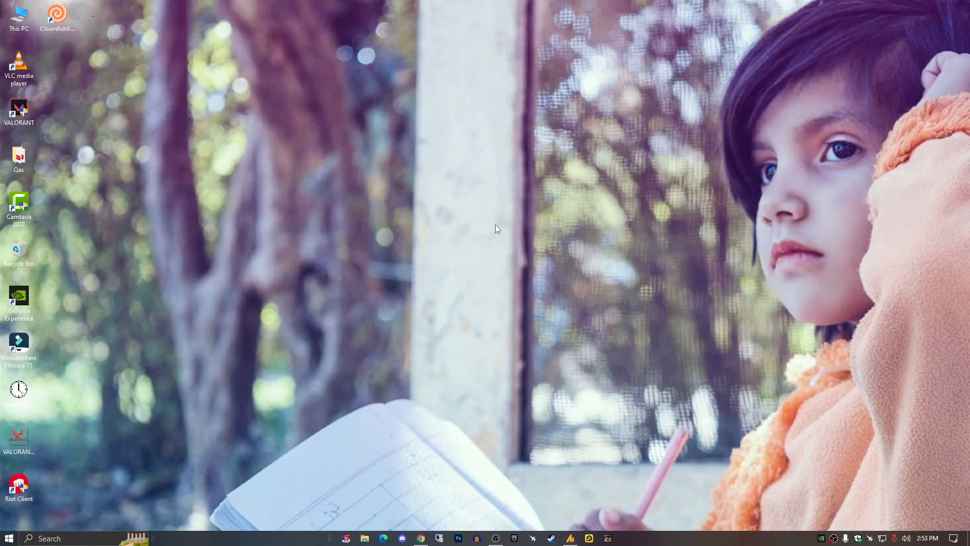
mouse_move(486, 226)
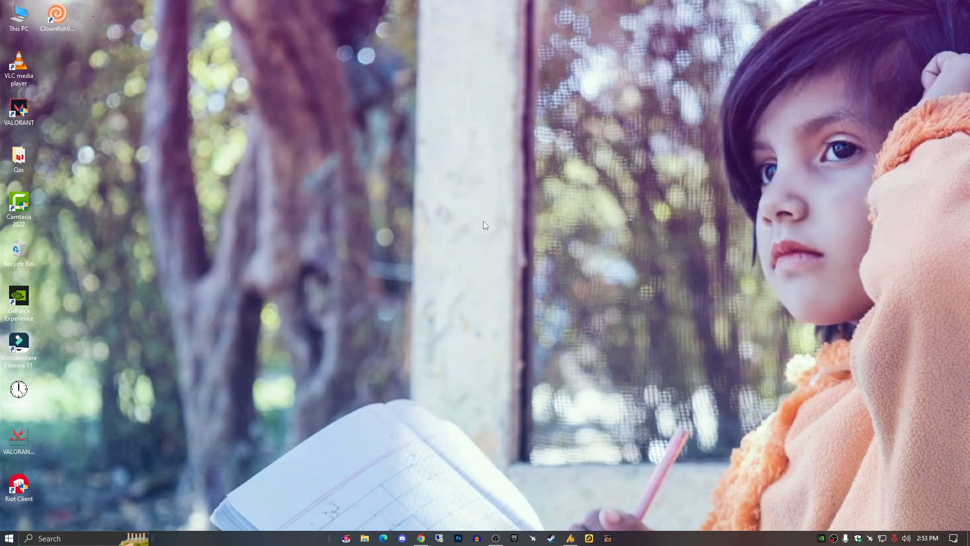
mouse_move(482, 223)
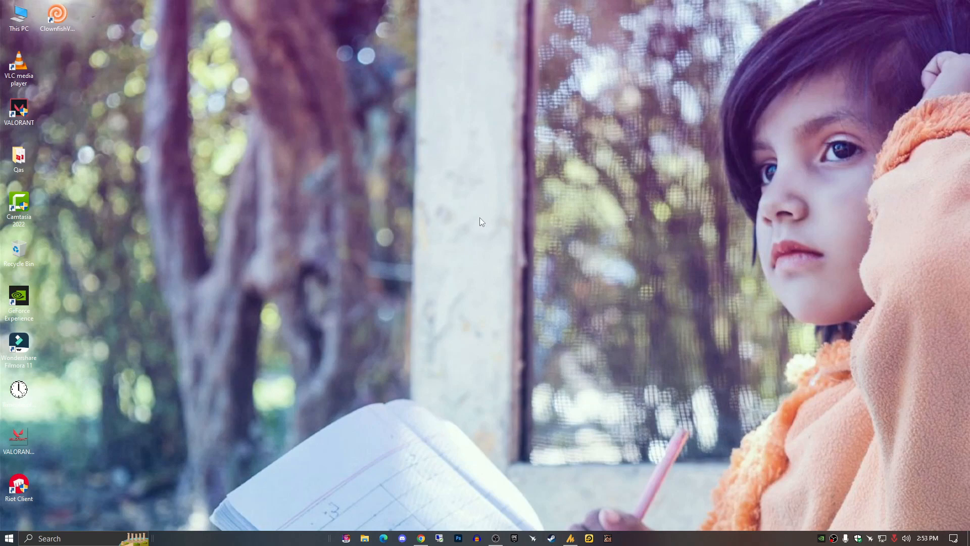
mouse_move(477, 222)
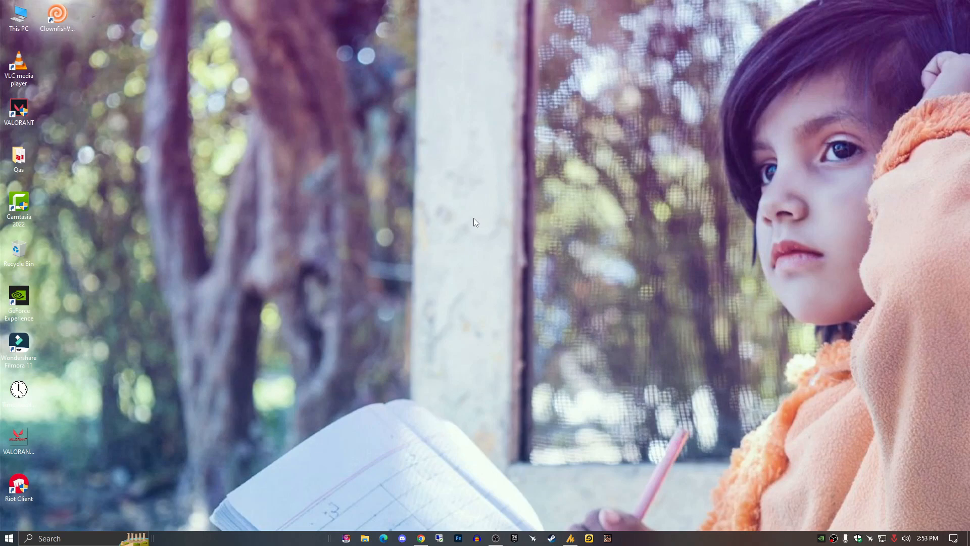
Open Windows Settings from the Start menu gear icon.
click(7, 537)
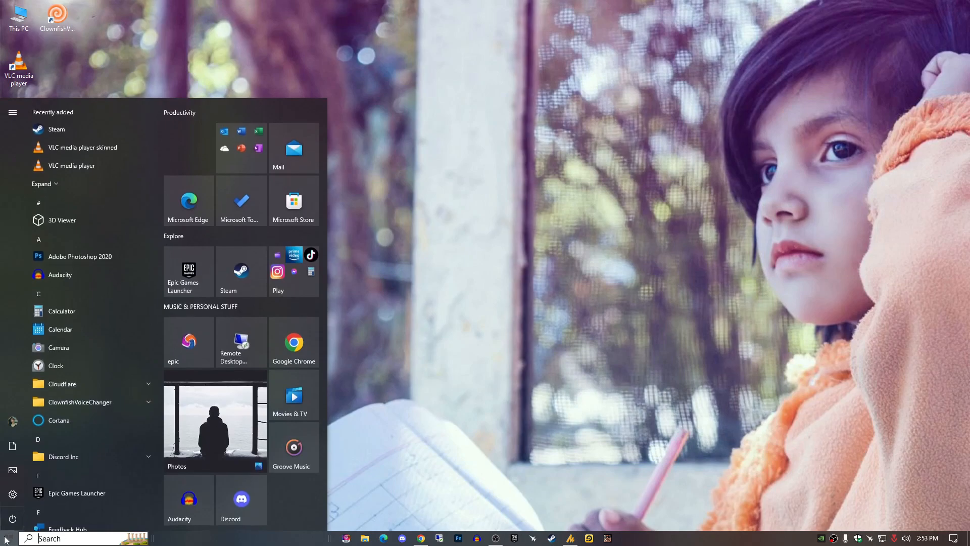
click(12, 501)
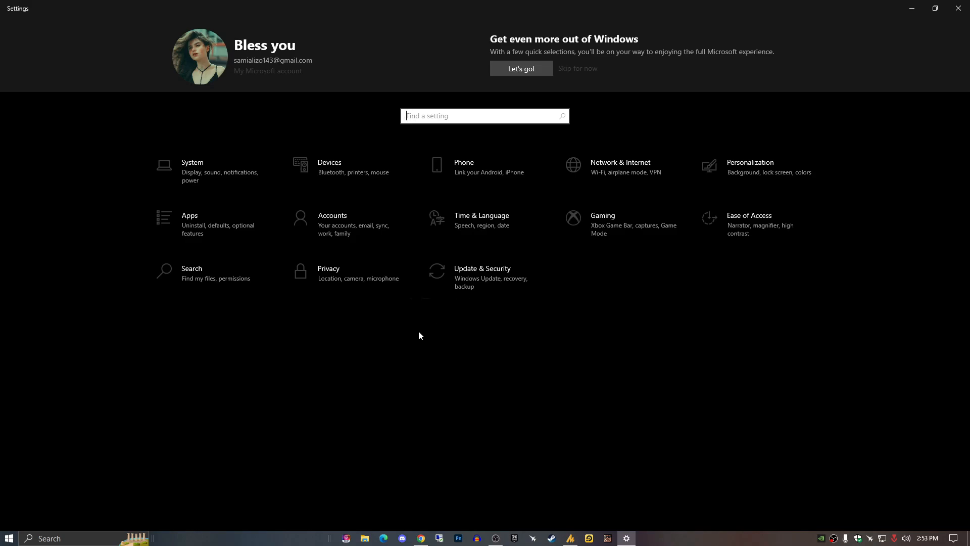
In Apps & features, open Modify for Microsoft .NET Core Runtime 3.1.28 (x64), then close its setup.
click(190, 216)
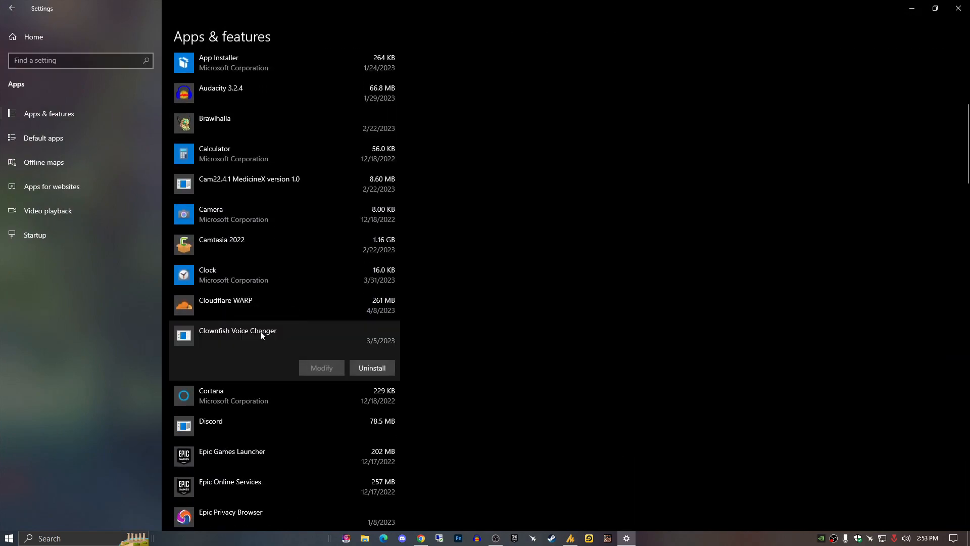
scroll(down, 3)
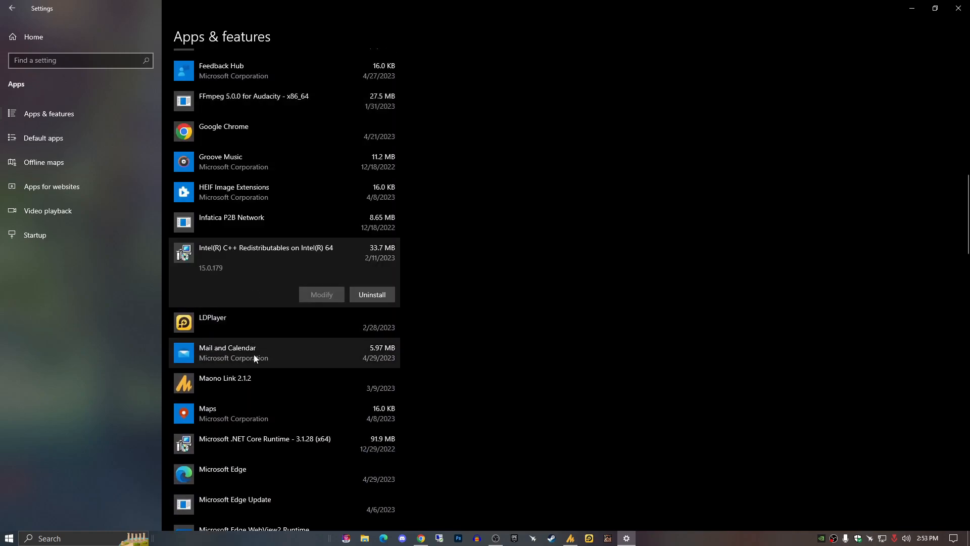
scroll(down, 3)
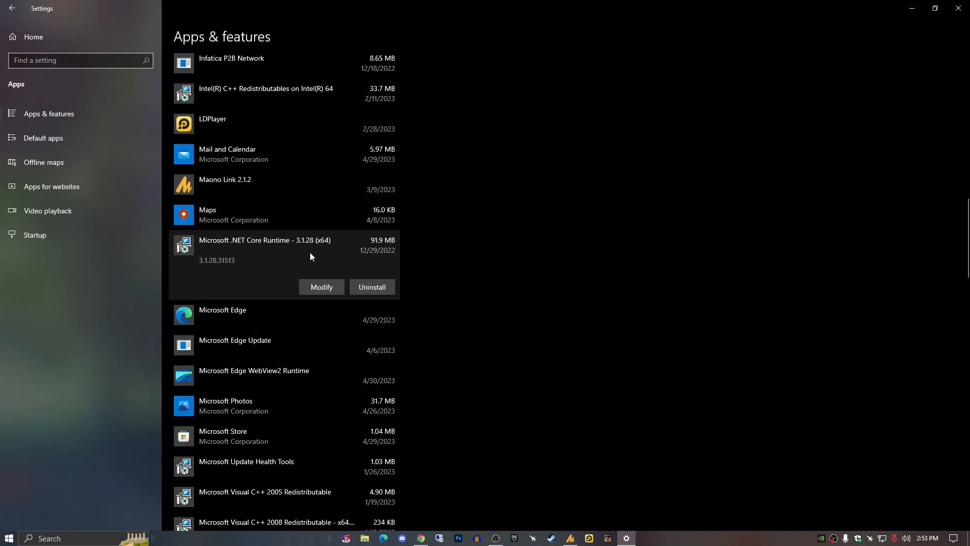
click(321, 287)
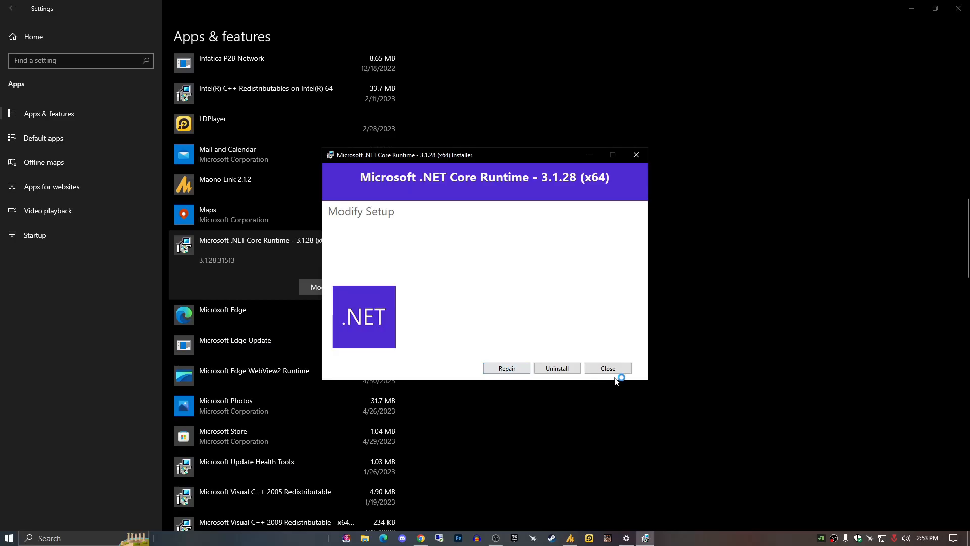
click(606, 367)
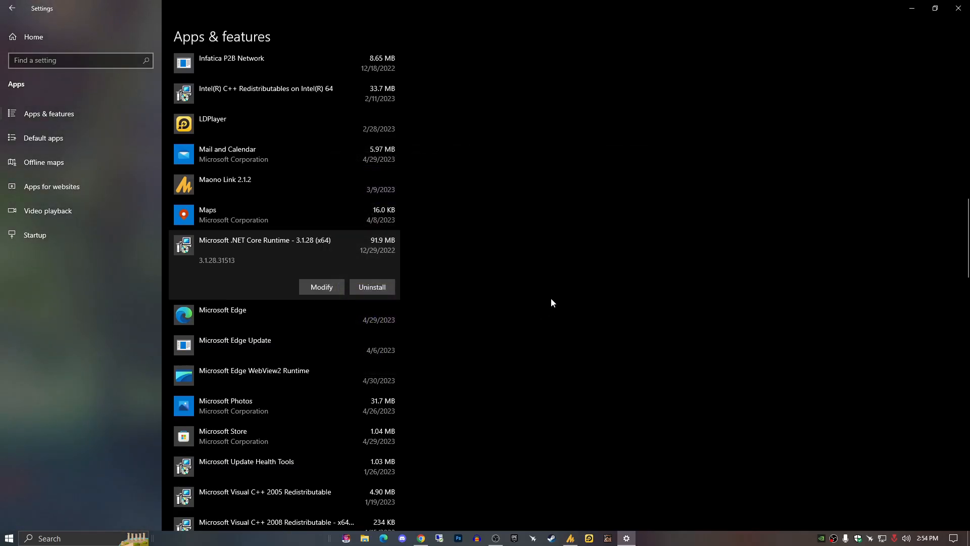
mouse_move(964, 9)
text(cont)
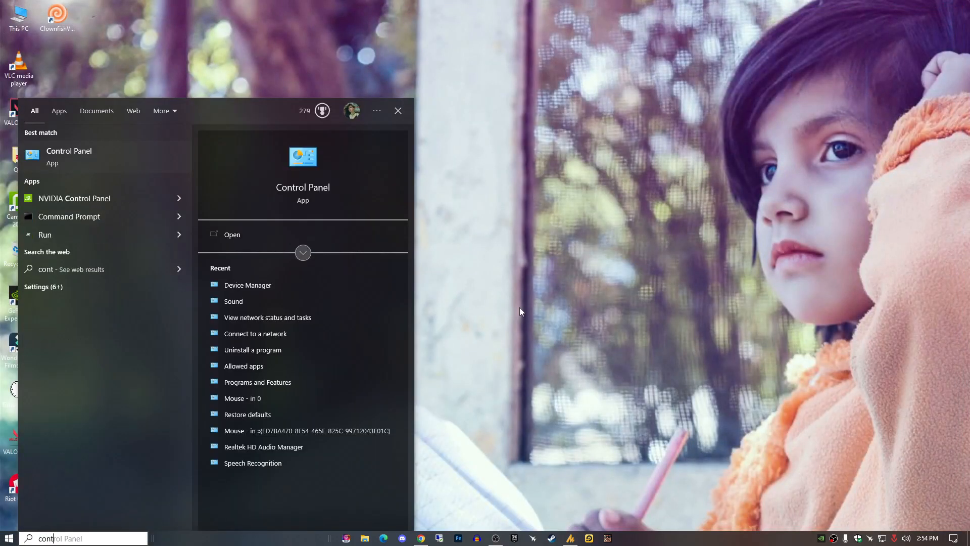
Open Control Panel from the search results, returning to the desktop.
click(257, 382)
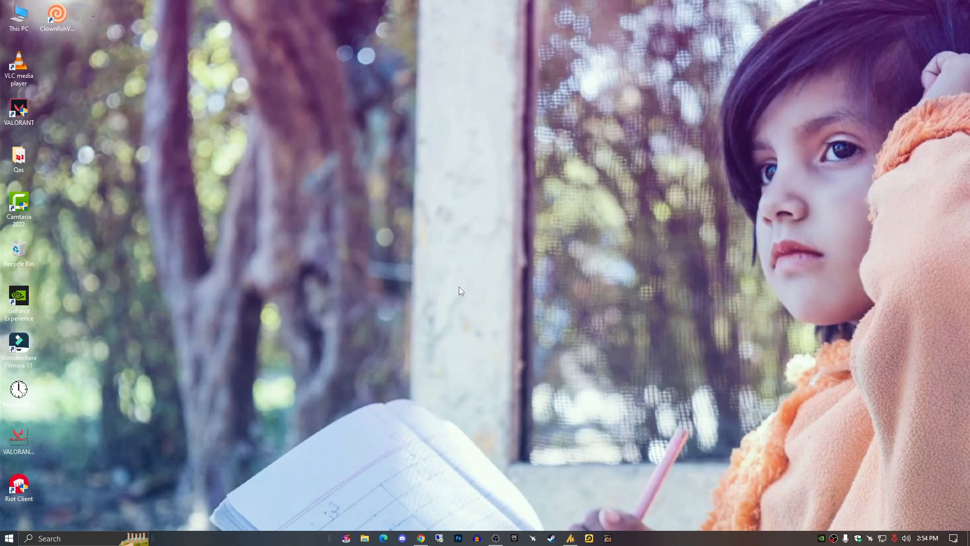
mouse_move(775, 430)
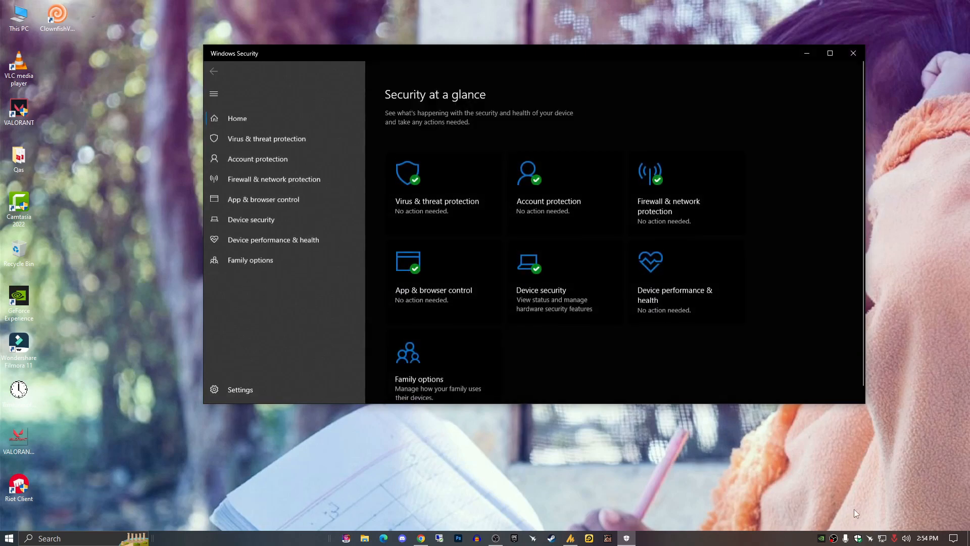
Close Windows Security after confirming no action needed, then open the Start menu.
click(267, 138)
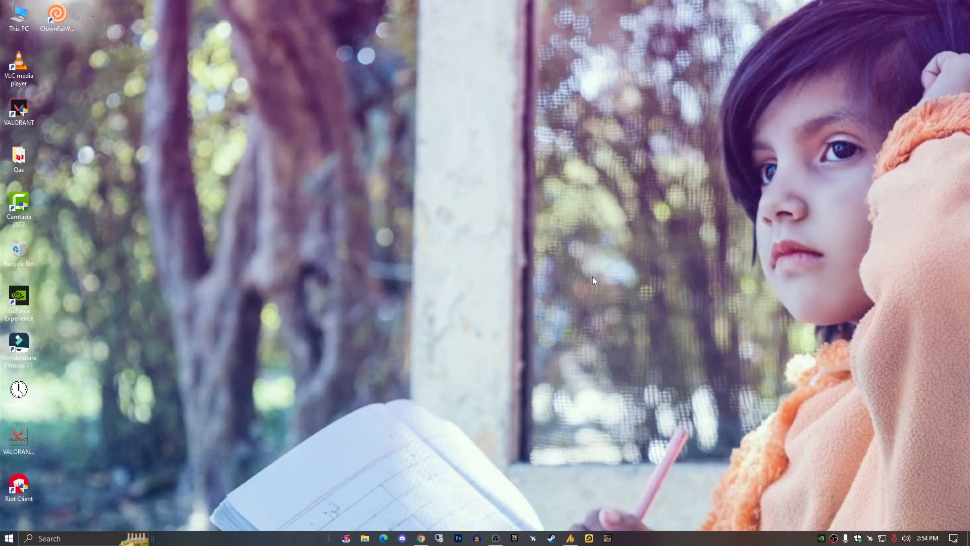
mouse_move(607, 283)
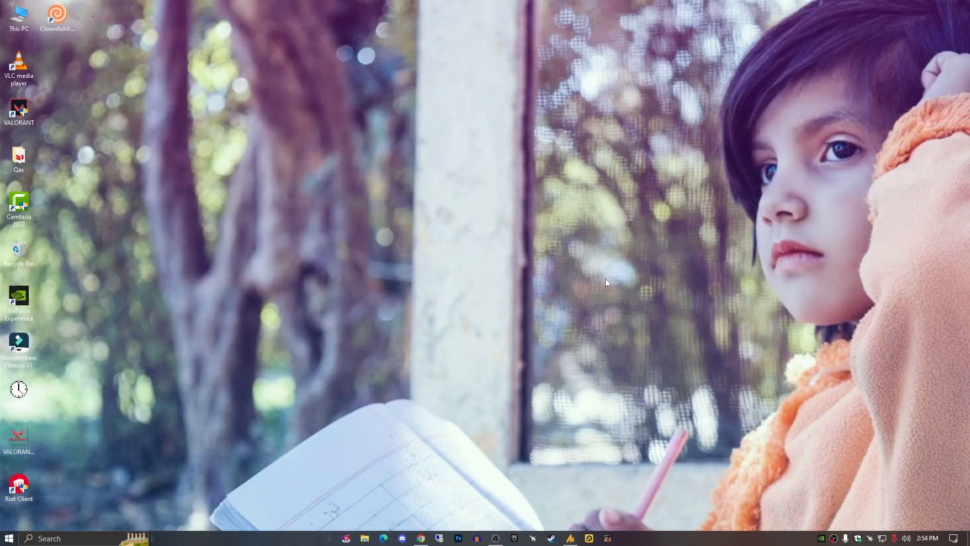
mouse_move(74, 291)
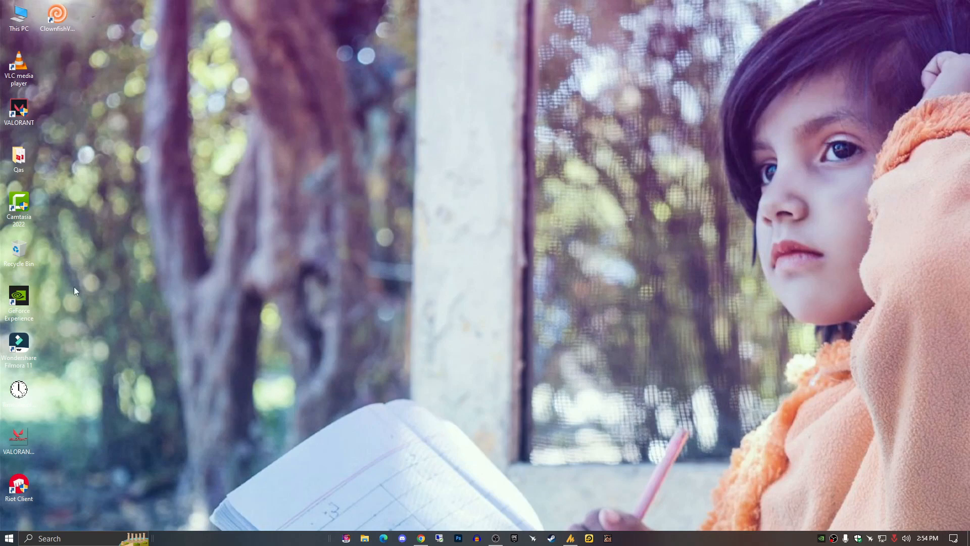
mouse_move(80, 328)
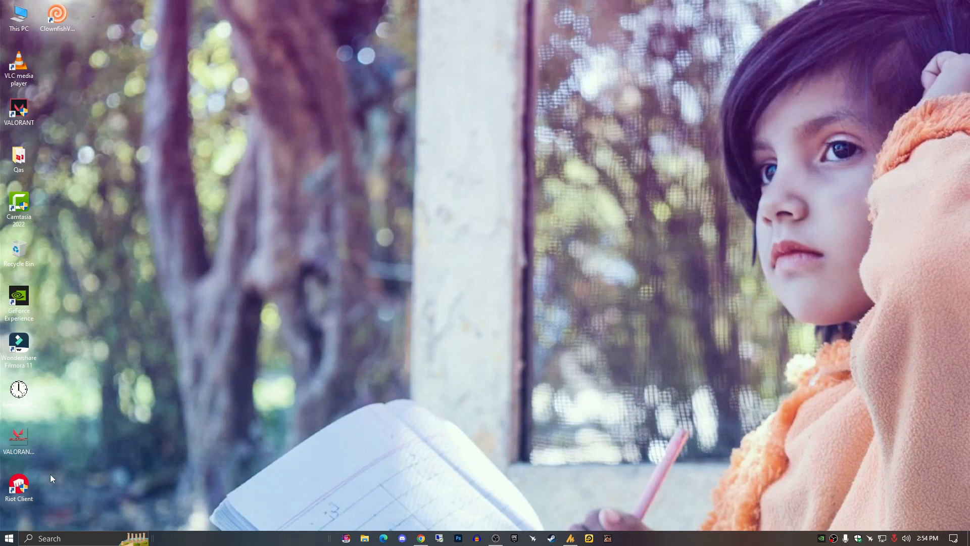
click(9, 537)
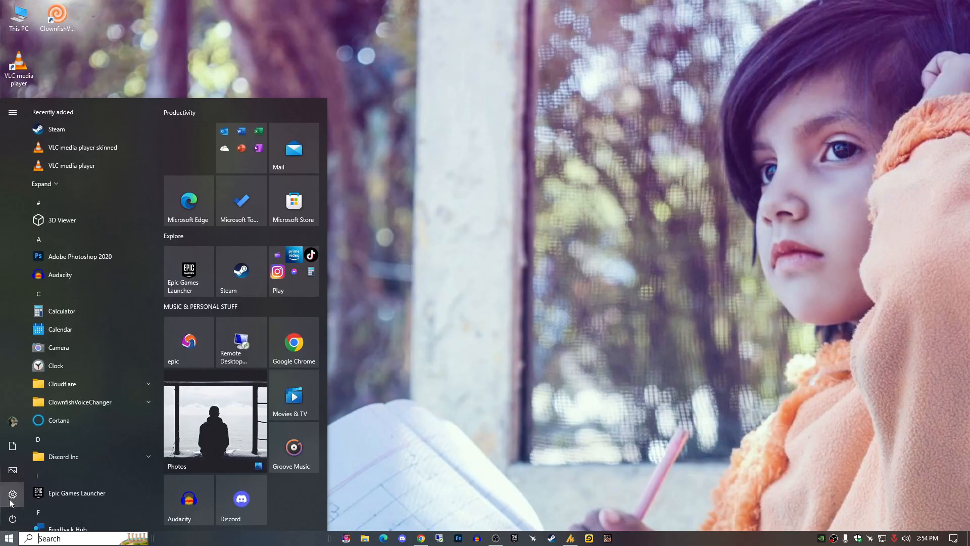
Check for Windows updates under Settings' Update & Security.
click(13, 494)
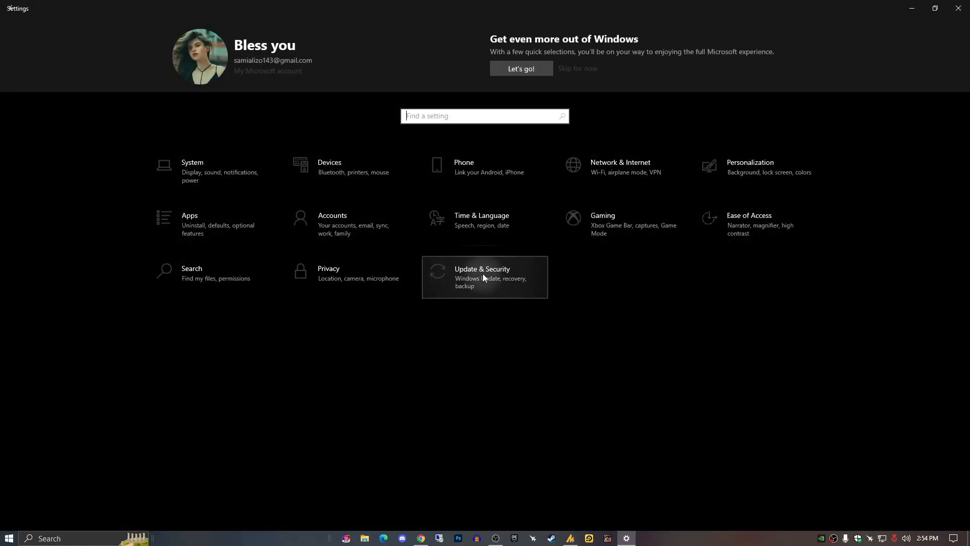
click(482, 277)
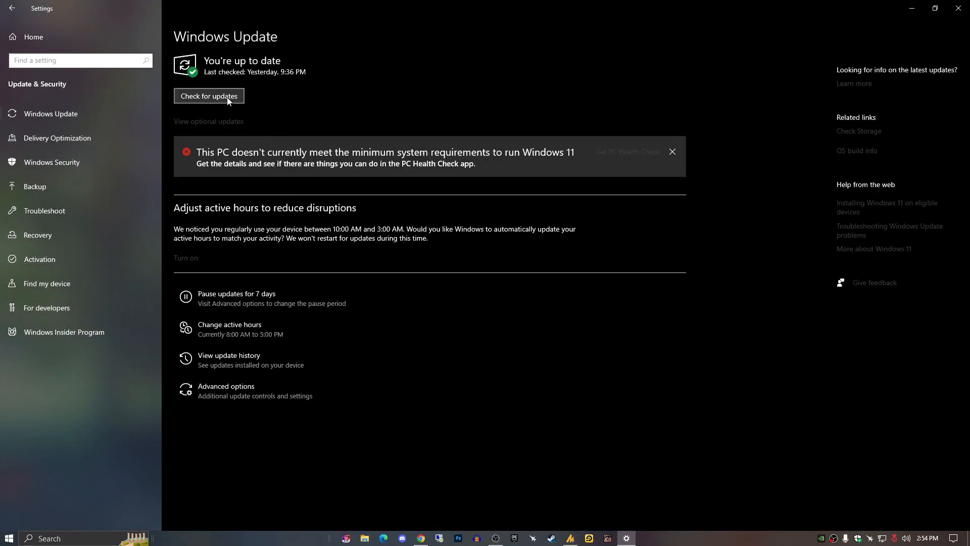
click(208, 96)
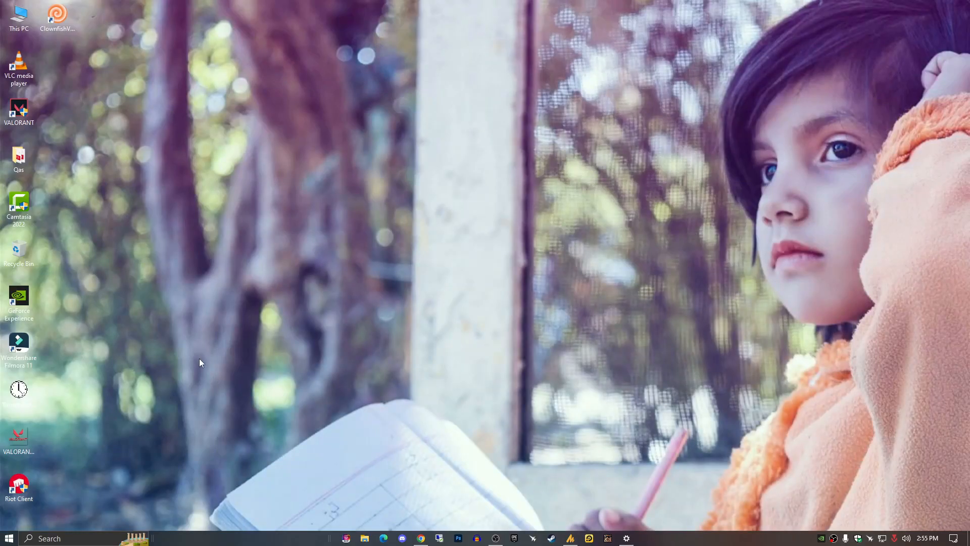
Bring Settings back and show the Recovery page with Reset this PC.
click(8, 537)
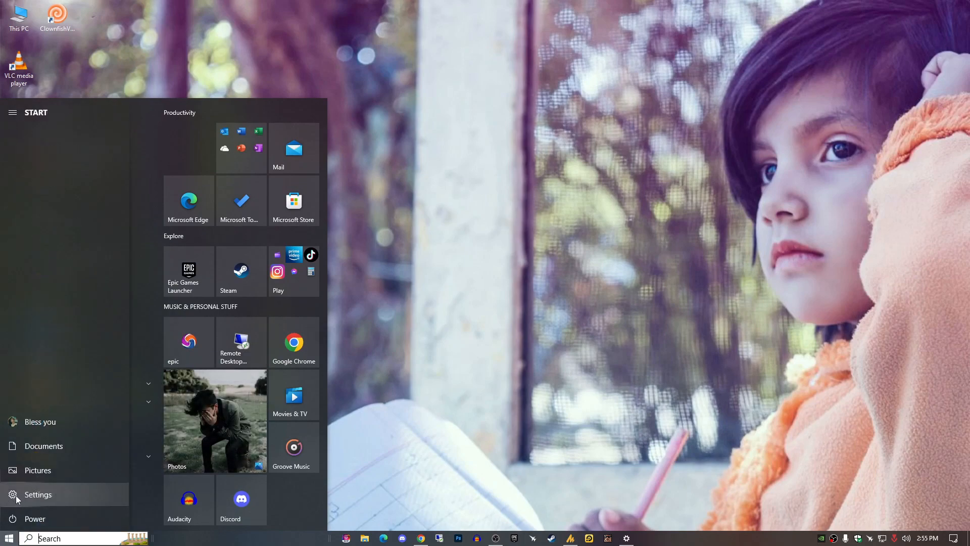
click(38, 494)
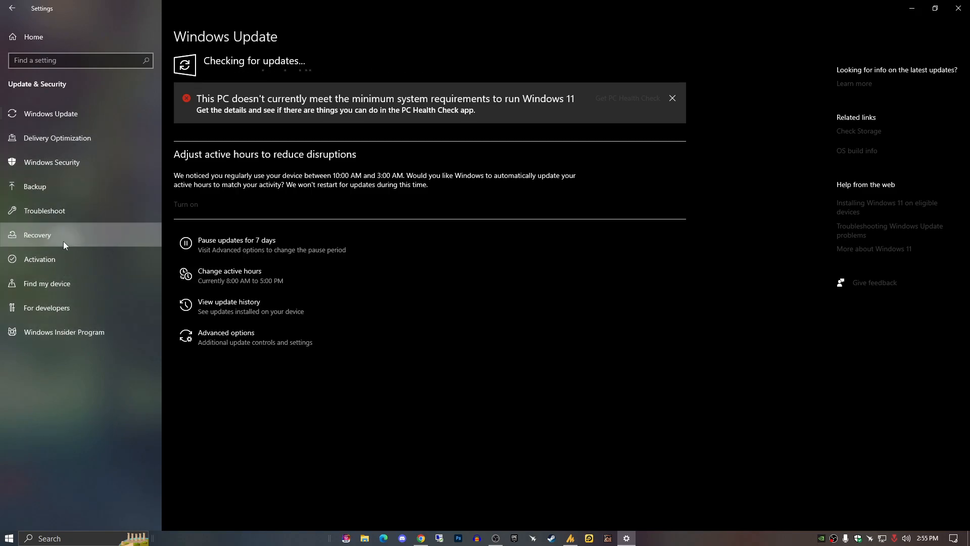
click(36, 234)
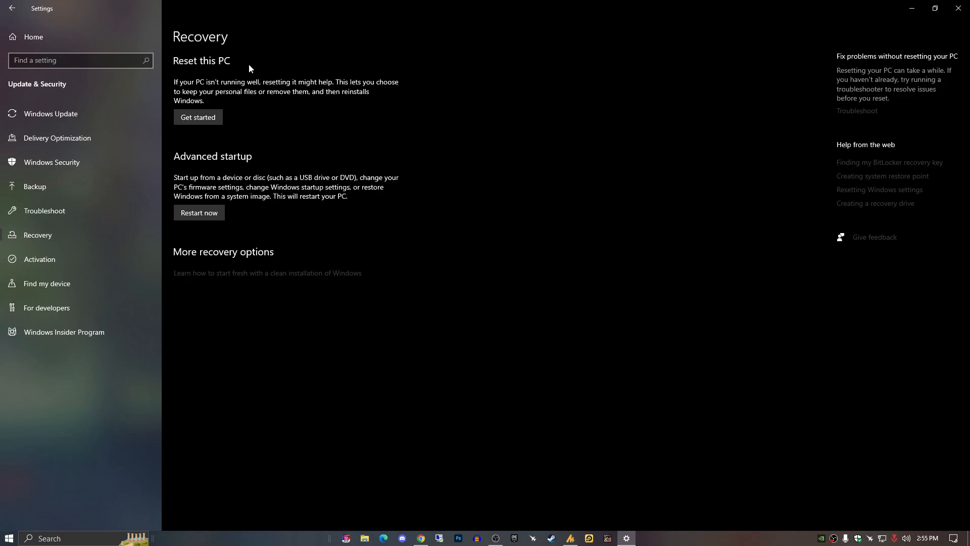
Open Reset this PC, review Keep my files and Remove everything, then close Settings.
click(197, 116)
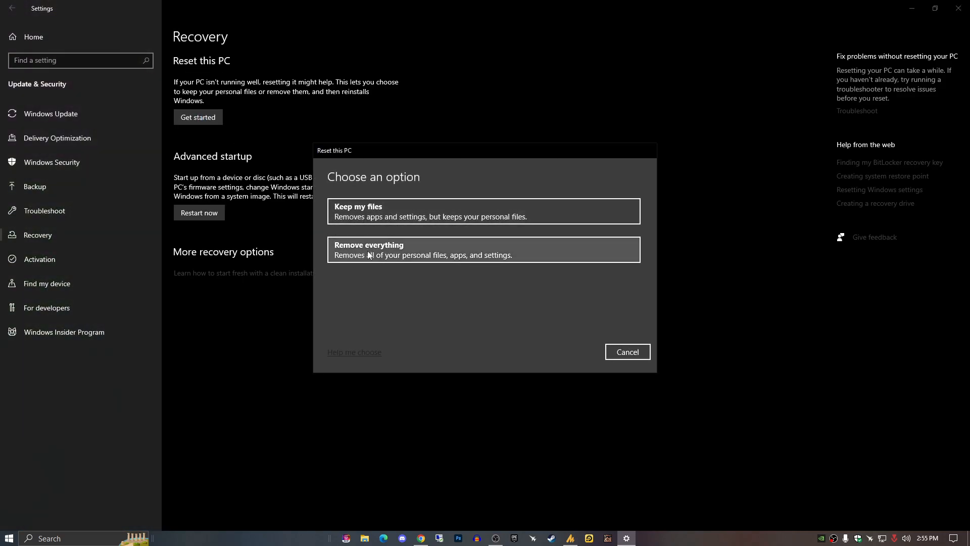
mouse_move(355, 226)
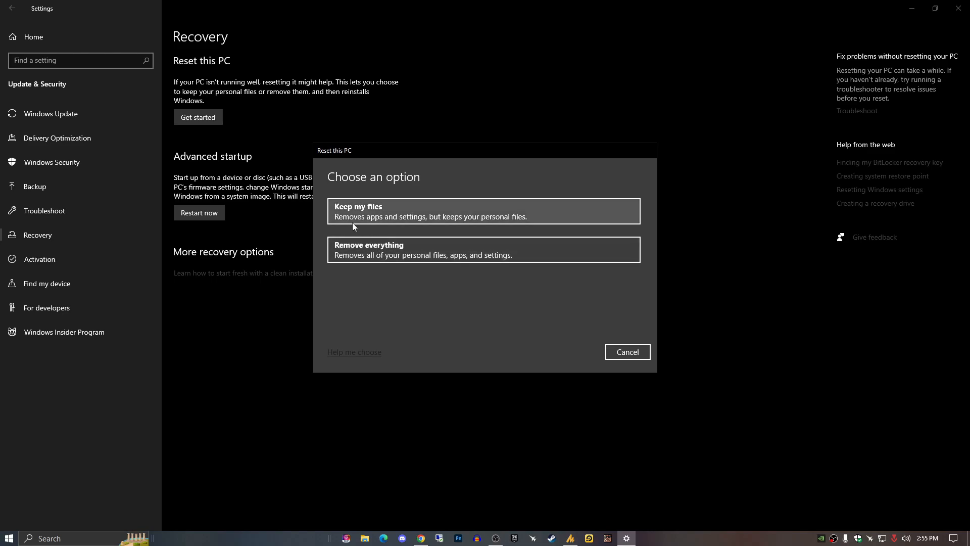
mouse_move(395, 226)
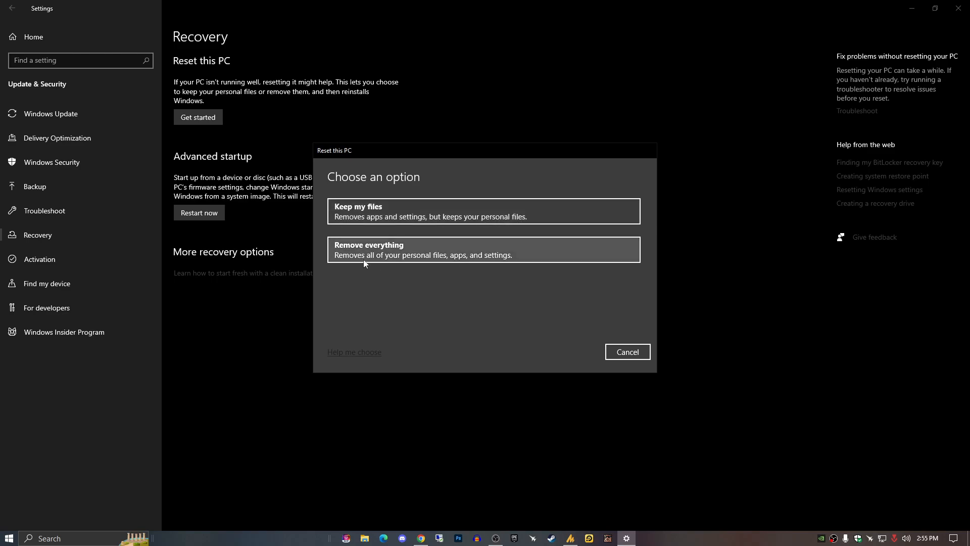
mouse_move(358, 286)
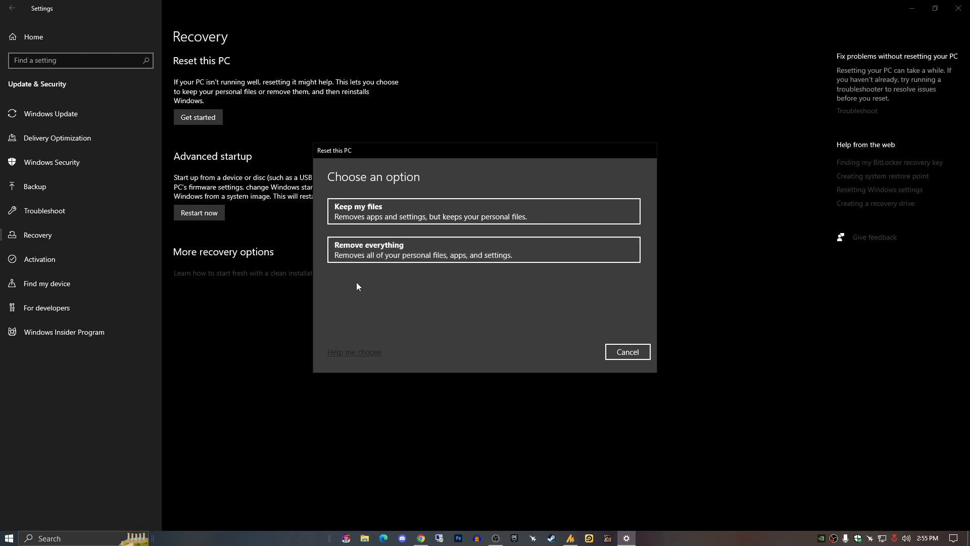
mouse_move(358, 288)
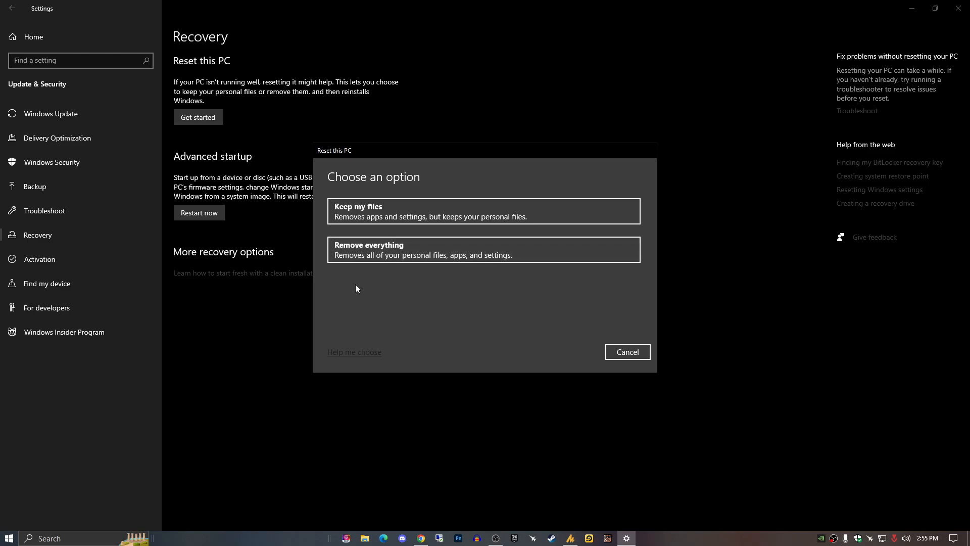
mouse_move(452, 235)
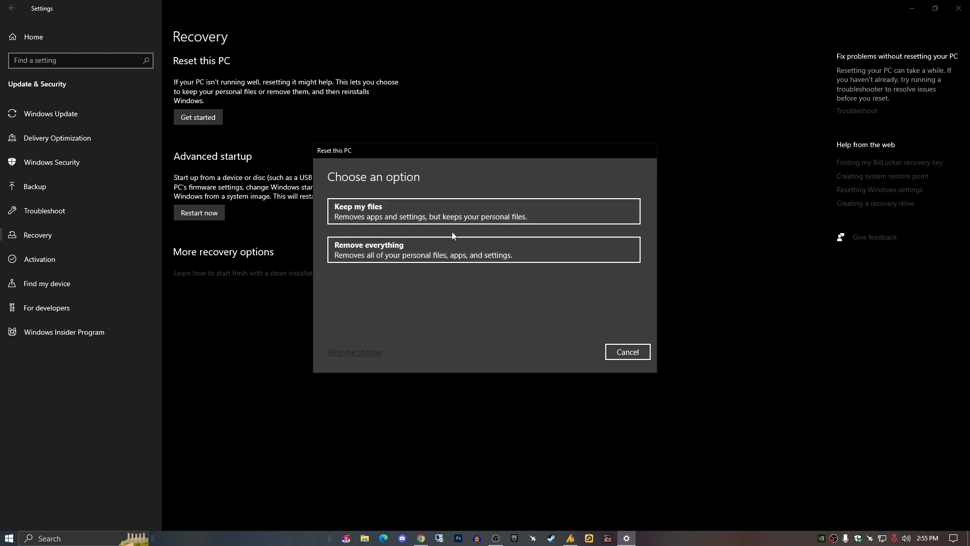
mouse_move(362, 220)
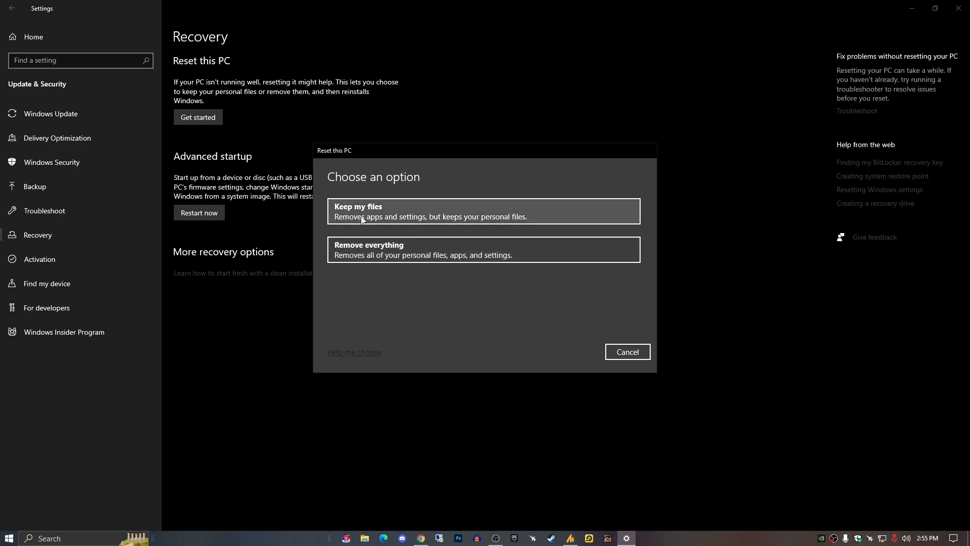
mouse_move(398, 226)
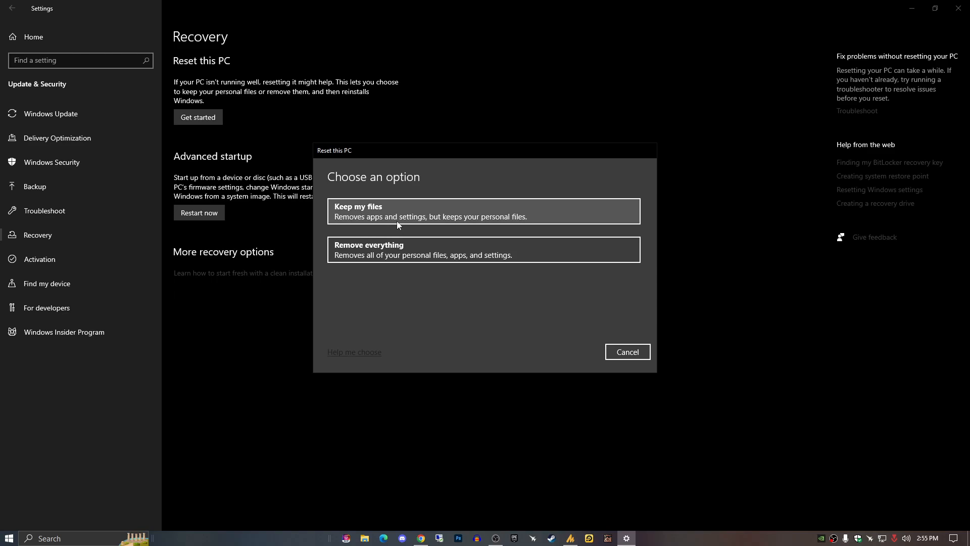
mouse_move(610, 382)
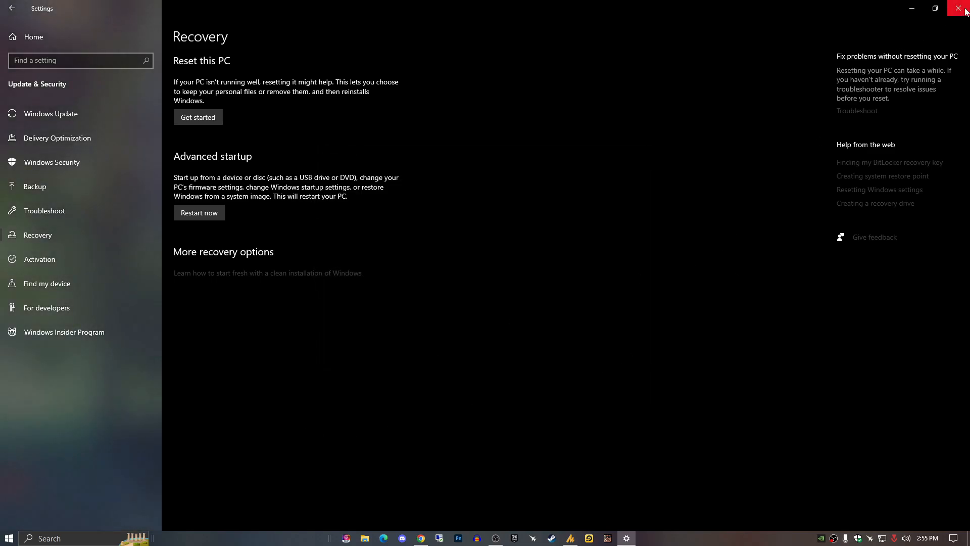
click(963, 9)
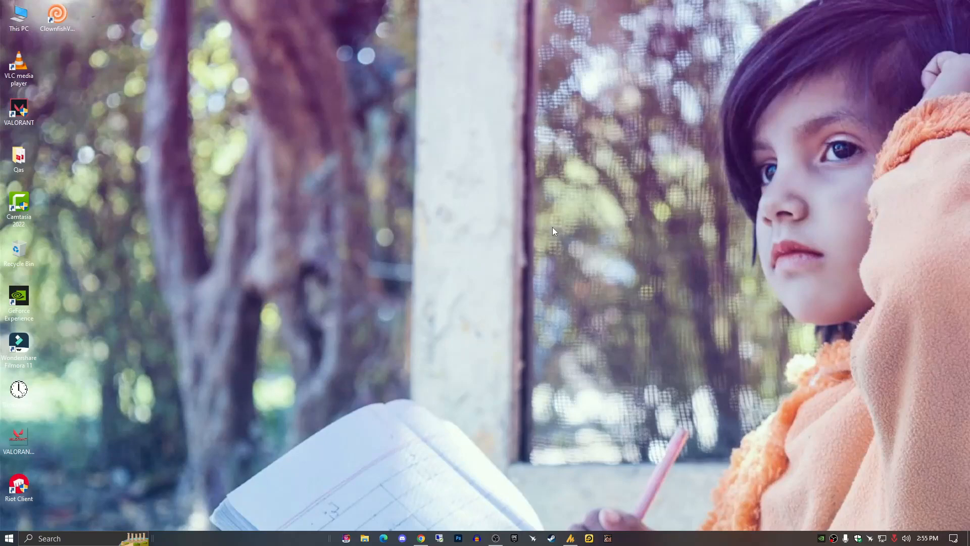